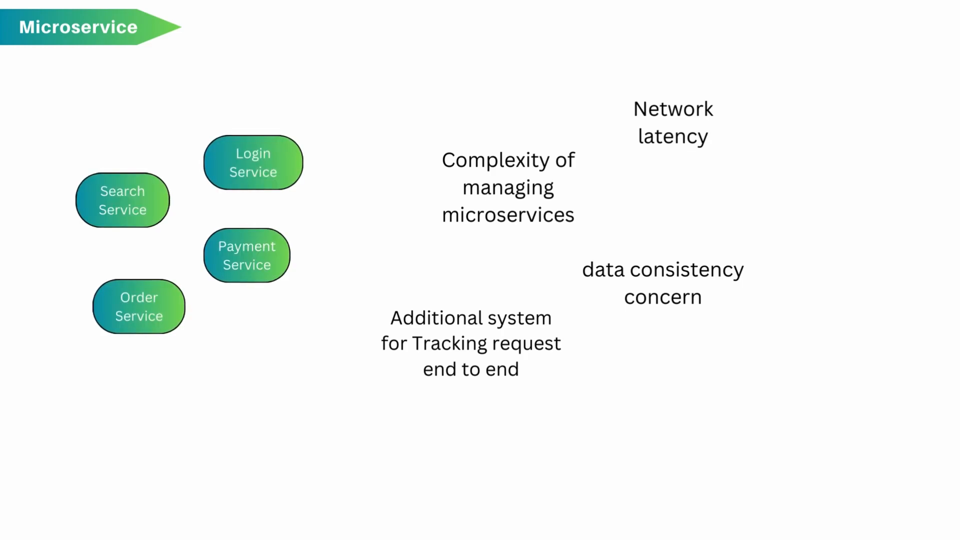
click(252, 162)
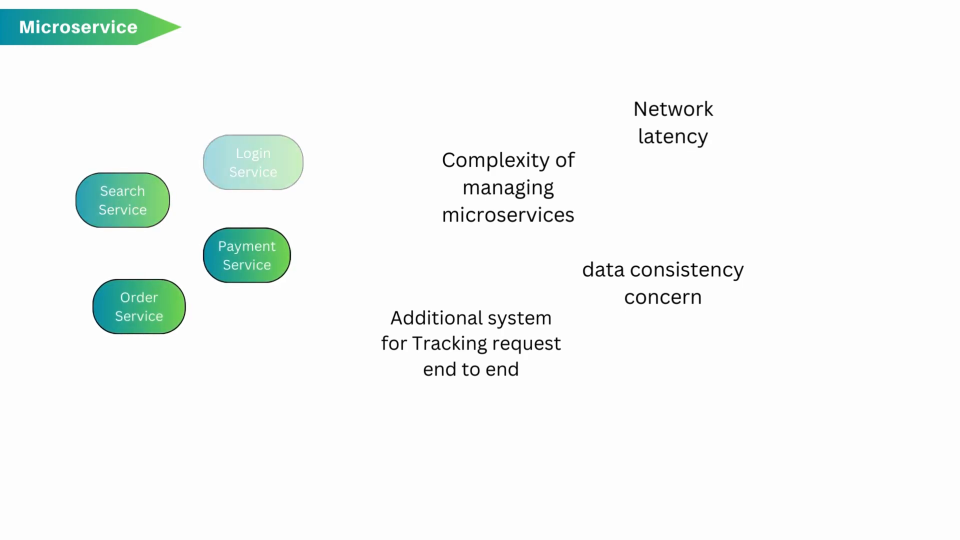